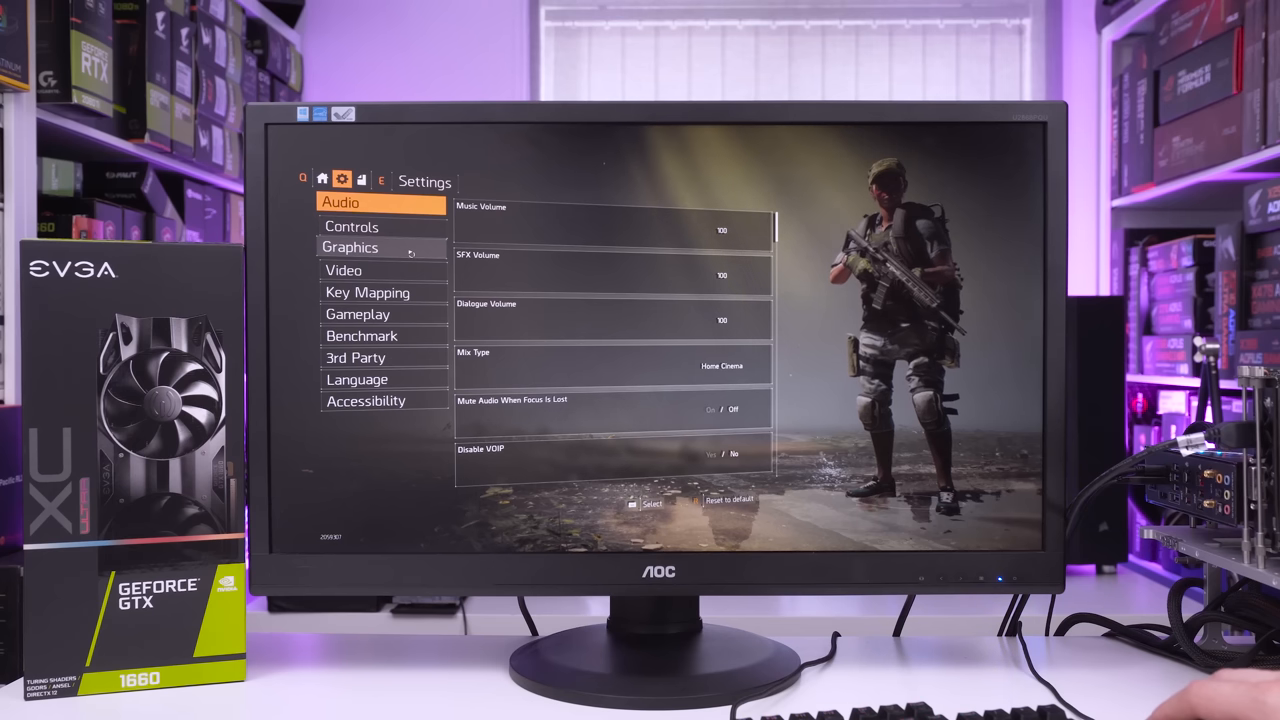
- Show the Graphics settings page with the quality preset at High
{"action": "left_click", "coordinate": [350, 248]}
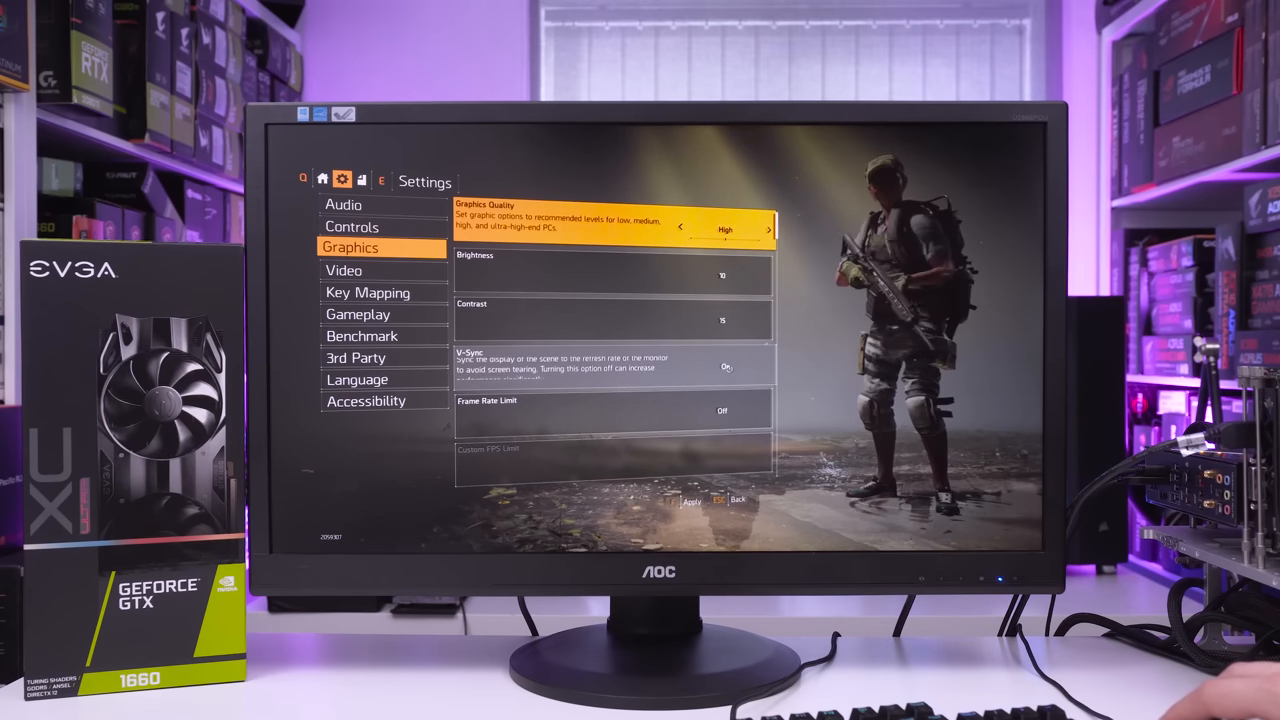
- Switch V-Sync to Off, making the preset Custom, and browse the rest of the graphics list
{"action": "key", "text": "down"}
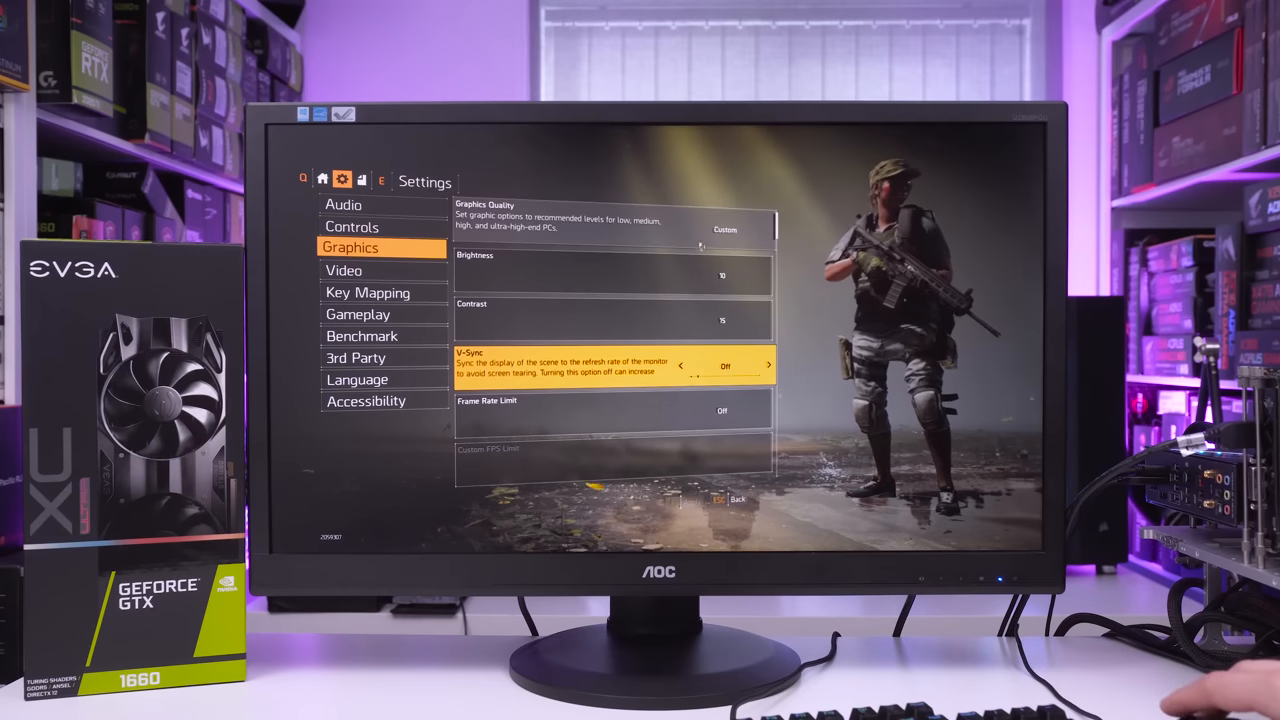
{"action": "scroll", "scroll_direction": "down", "scroll_amount": 3}
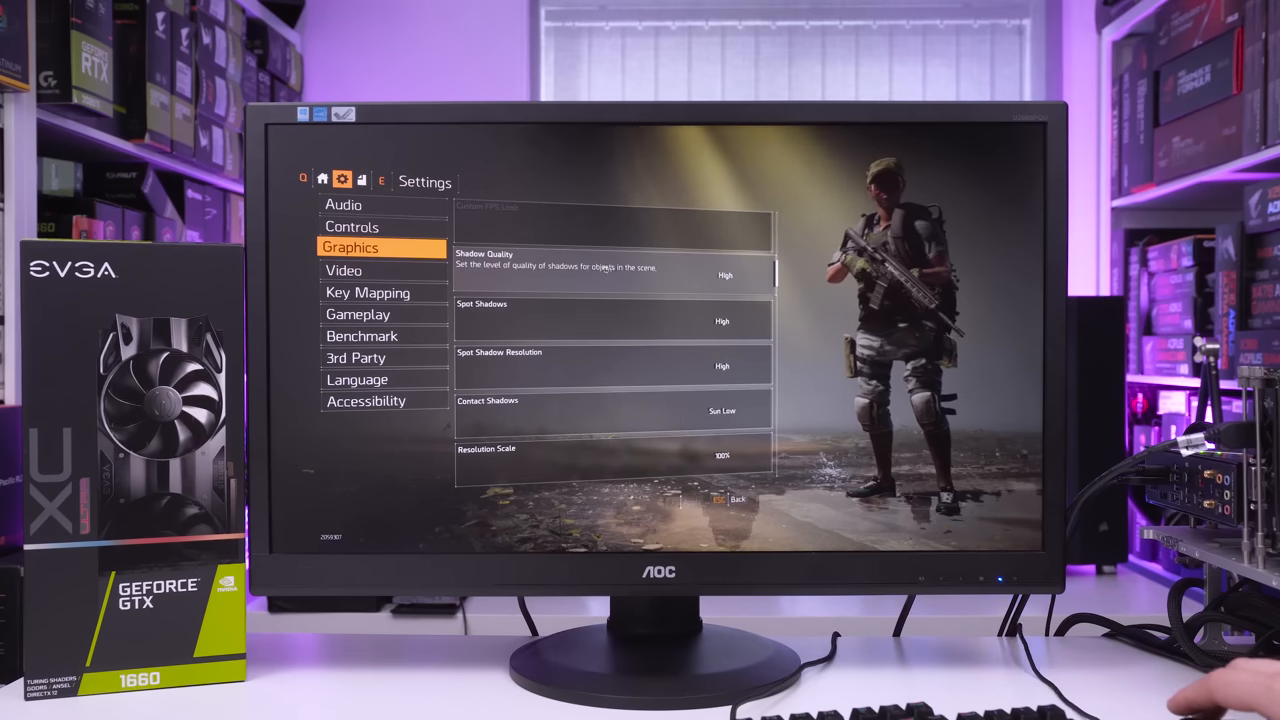
{"action": "scroll", "scroll_direction": "down", "scroll_amount": 3}
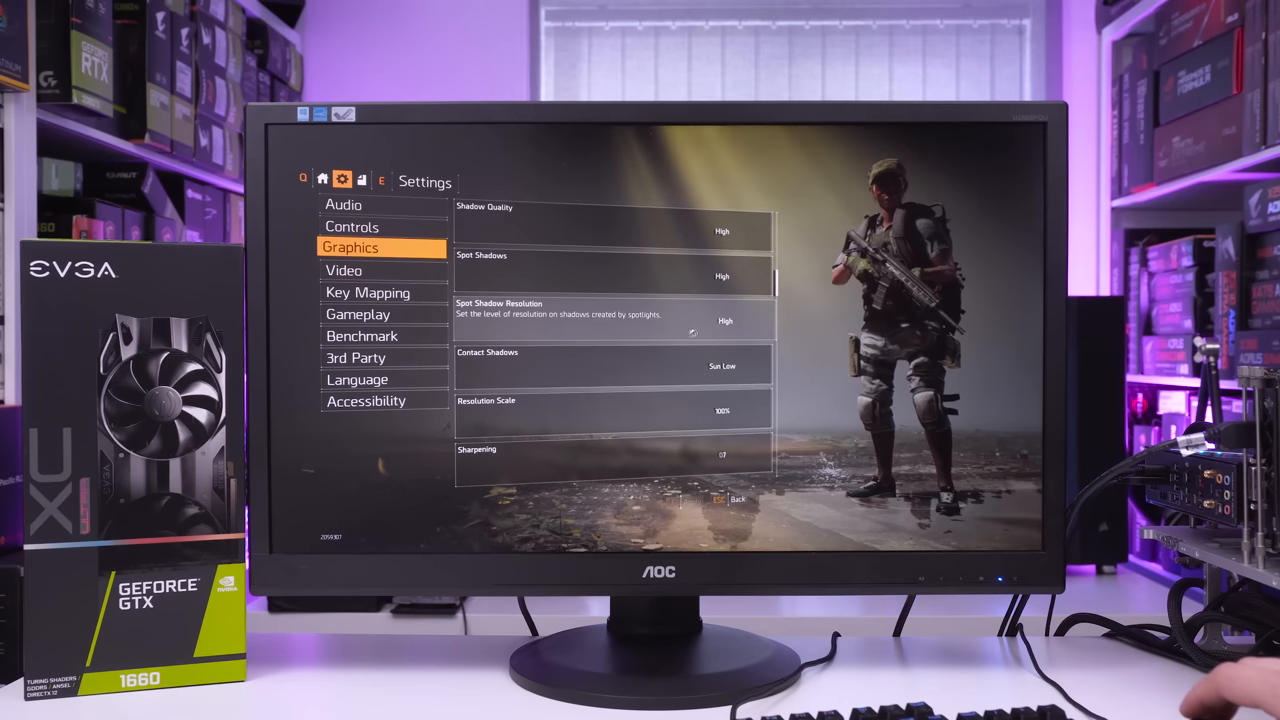
{"action": "scroll", "scroll_direction": "down", "scroll_amount": 3}
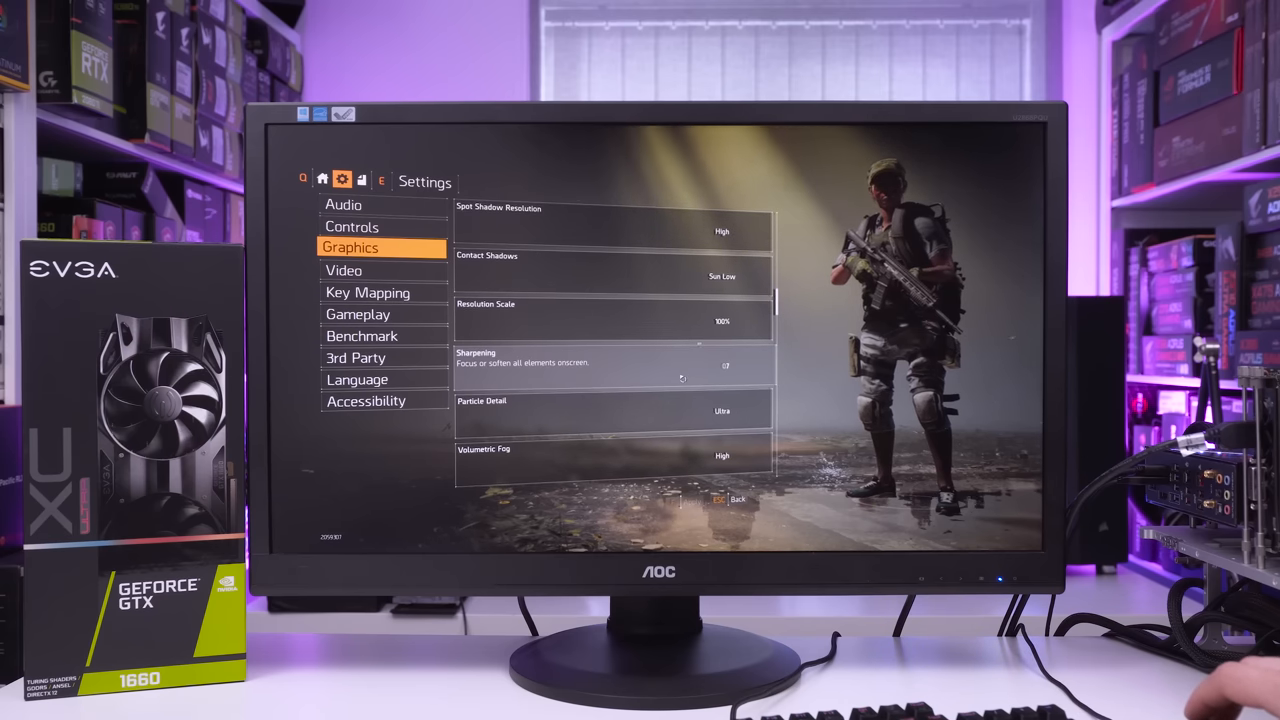
{"action": "scroll", "scroll_direction": "down", "scroll_amount": 3}
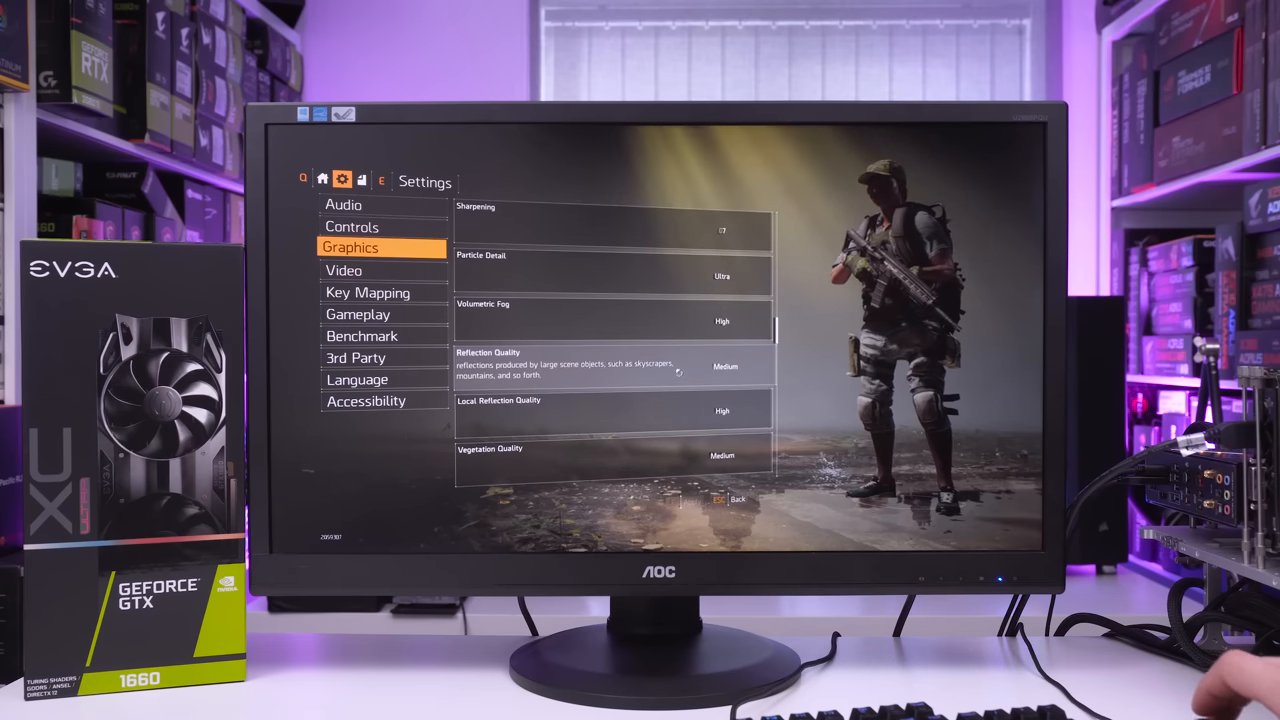
{"action": "scroll", "scroll_direction": "down", "scroll_amount": 3}
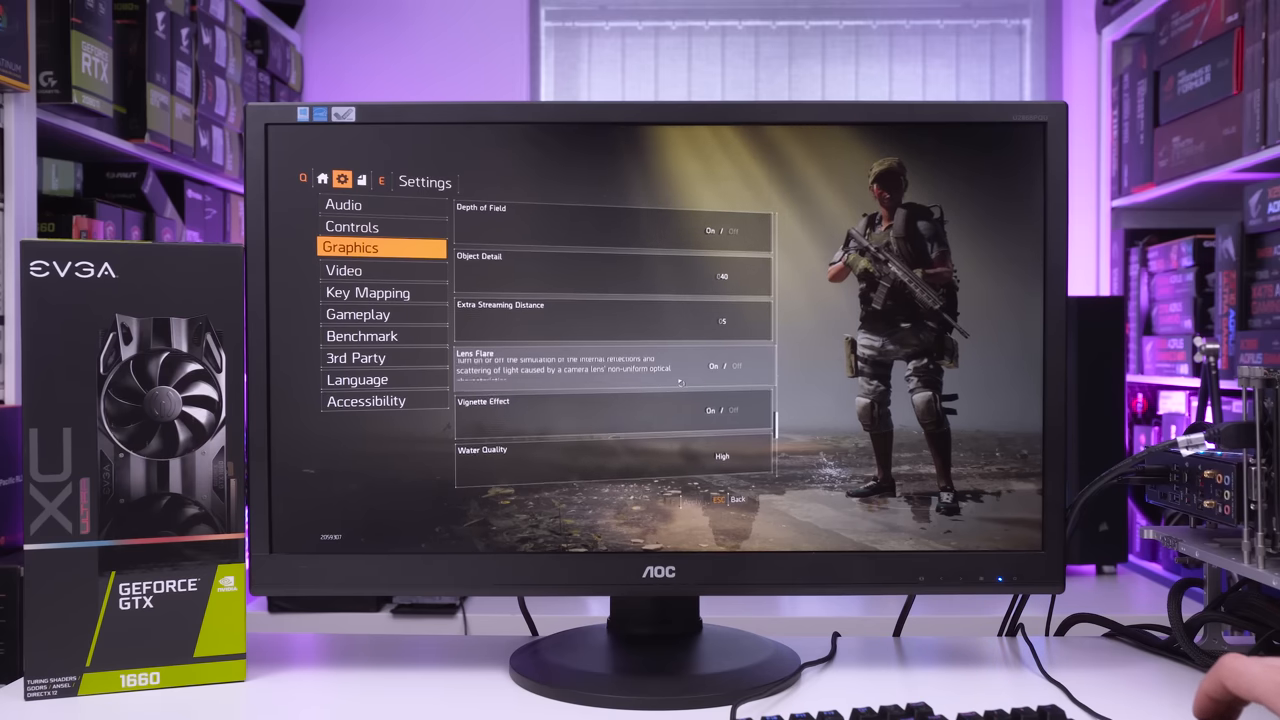
{"action": "scroll", "scroll_direction": "down", "scroll_amount": 3}
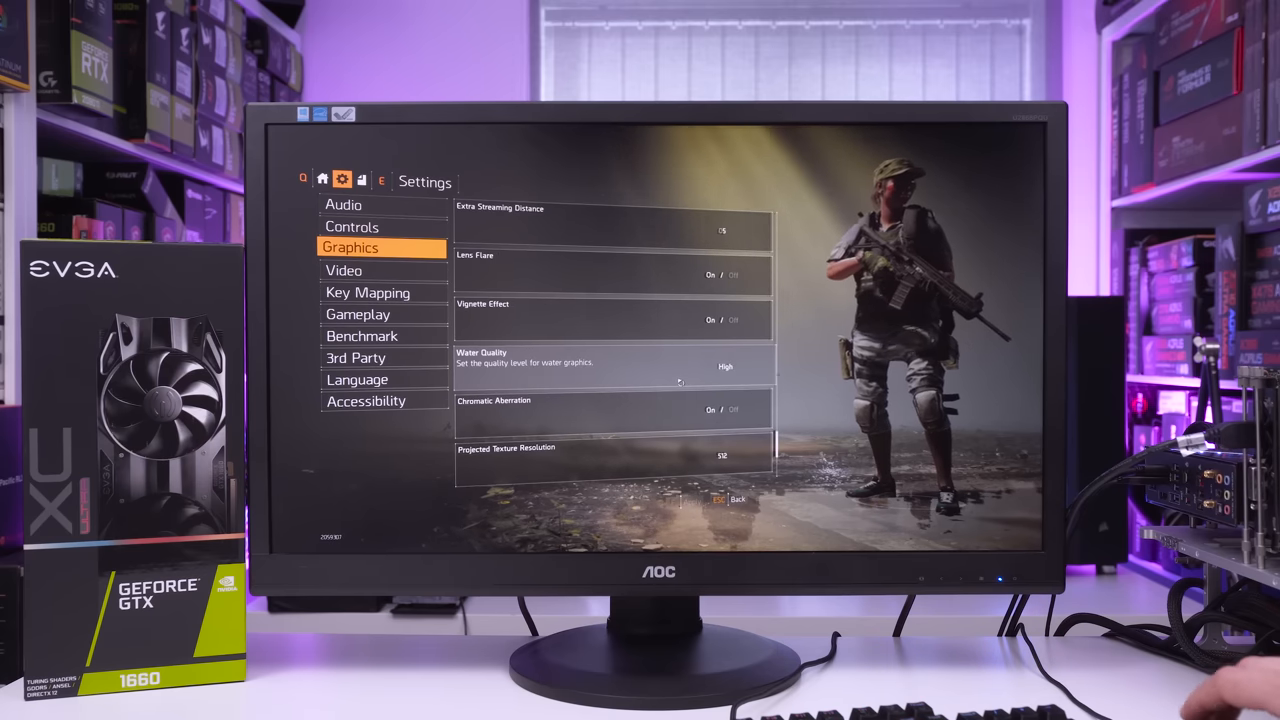
{"action": "scroll", "scroll_direction": "down", "scroll_amount": 3}
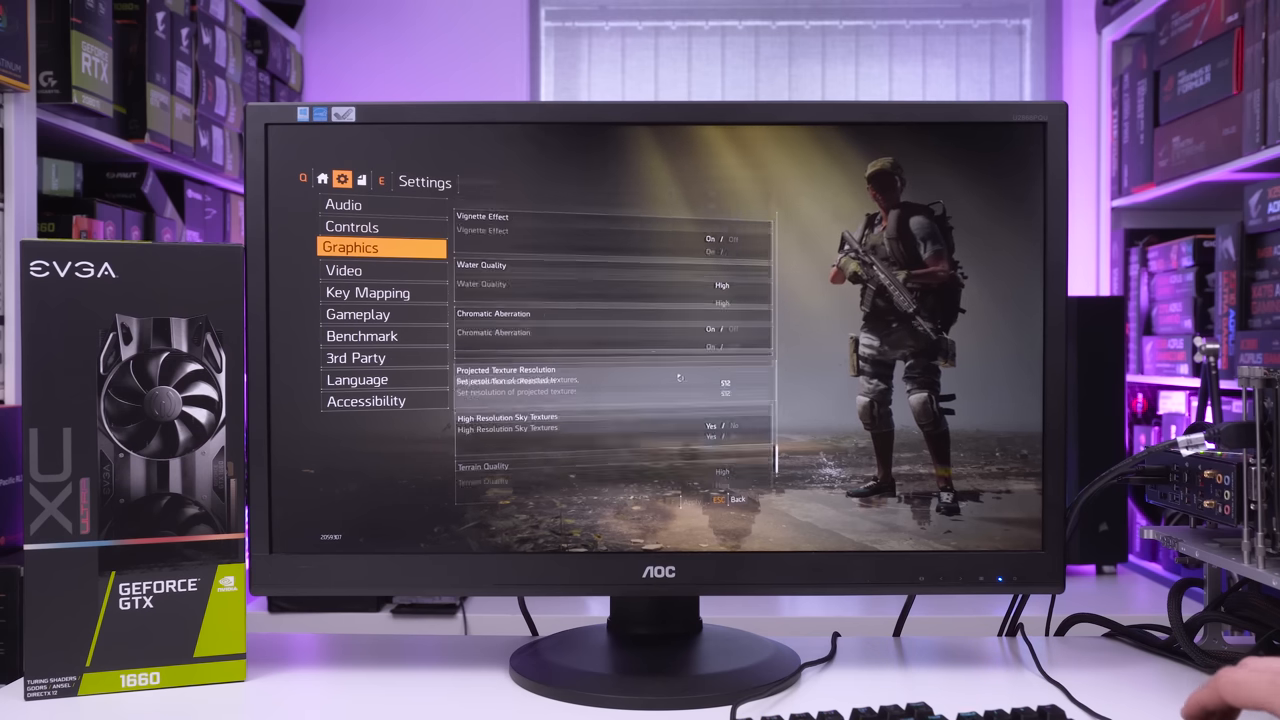
{"action": "scroll", "scroll_direction": "down", "scroll_amount": 3}
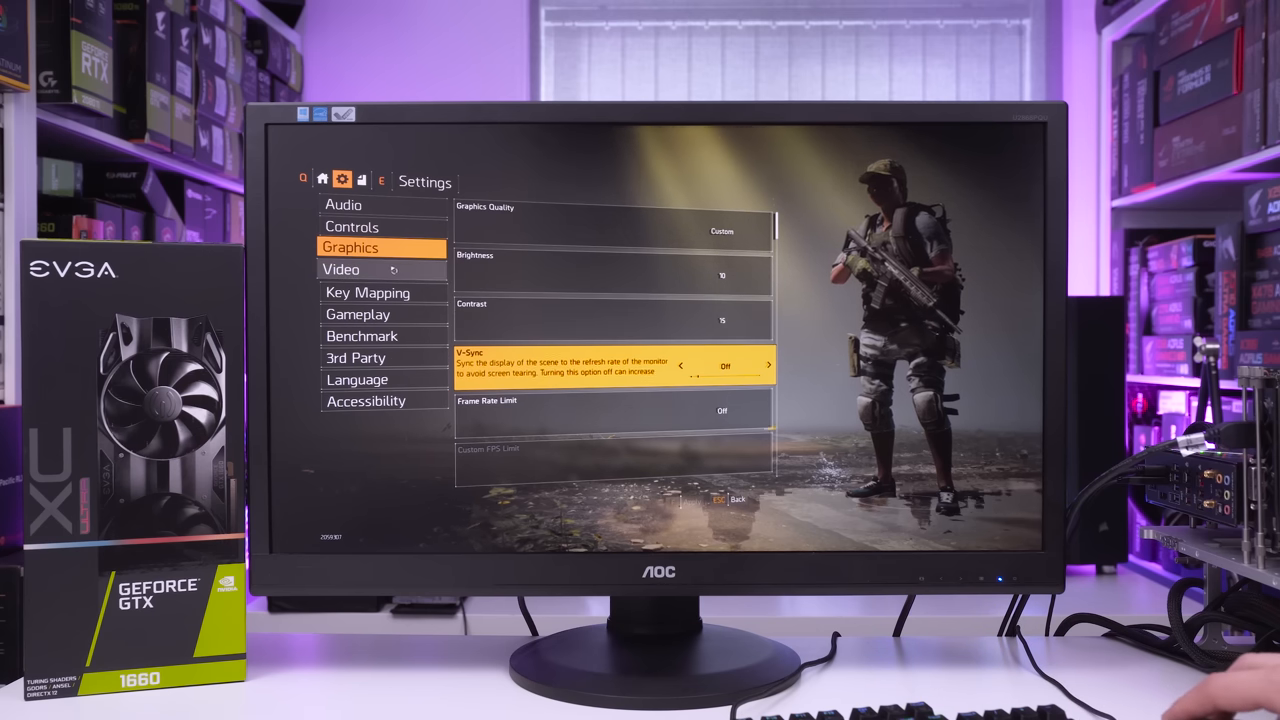
- Show the Video settings page: fullscreen at 1920 x 1080, 60 Hz
{"action": "left_click", "coordinate": [340, 268]}
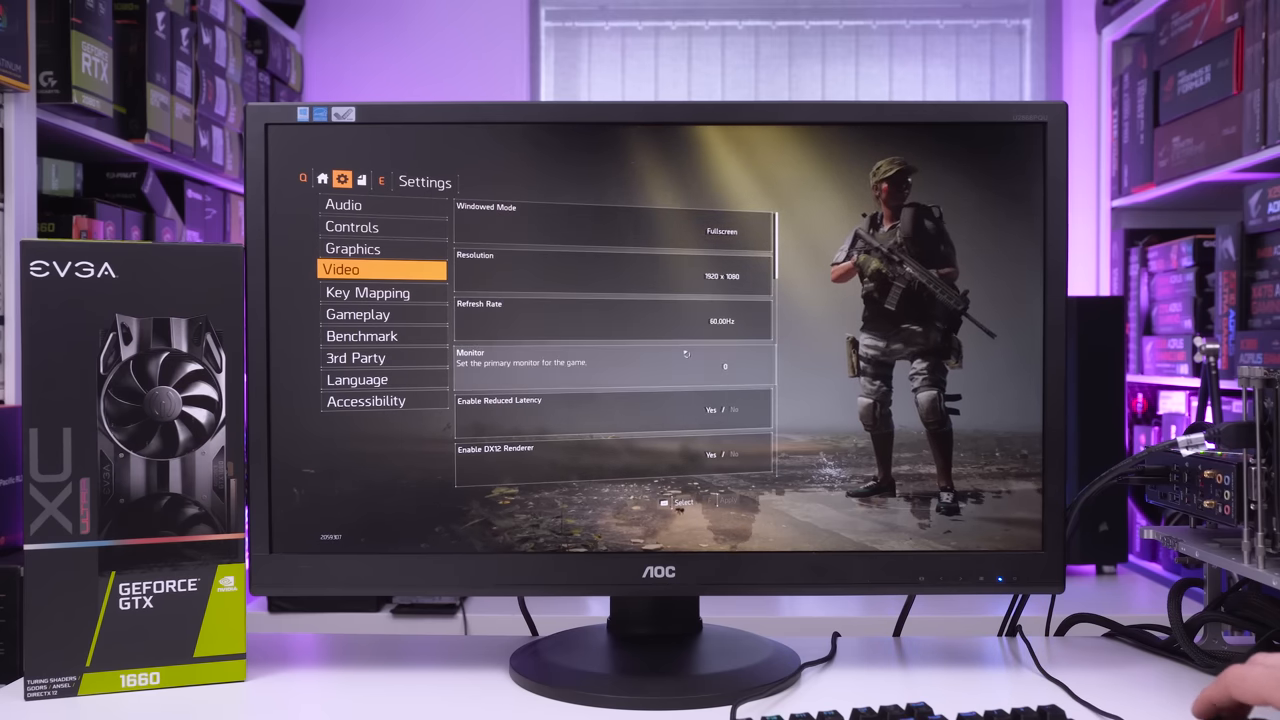
{"action": "scroll", "scroll_direction": "down", "scroll_amount": 3}
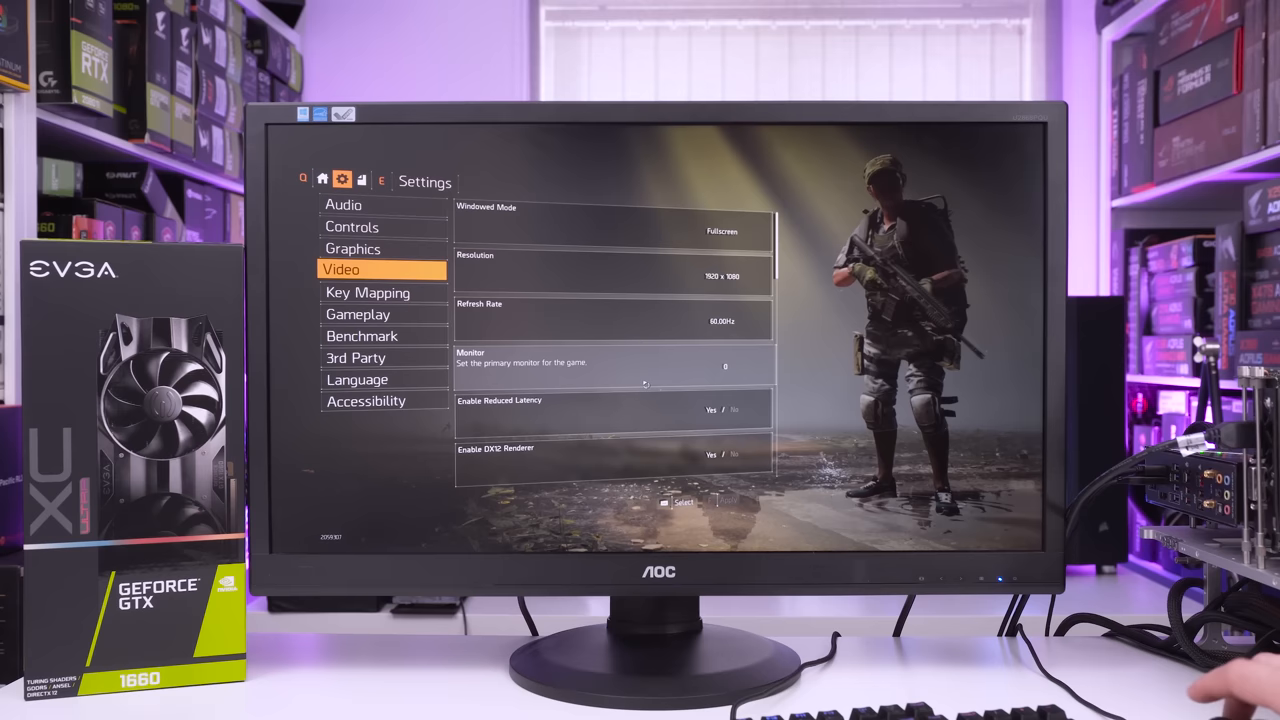
- Back on the Graphics page, confirm Particle Detail remains at Ultra
{"action": "left_click", "coordinate": [352, 248]}
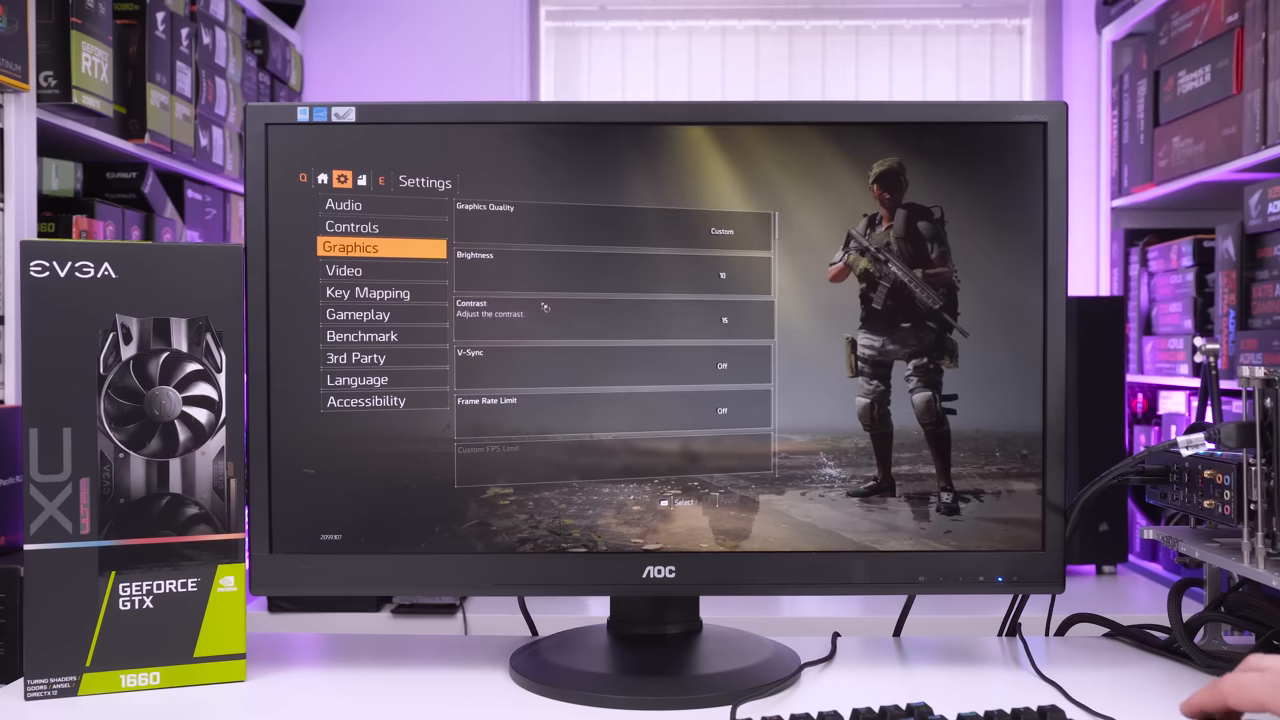
{"action": "scroll", "scroll_direction": "down", "scroll_amount": 3}
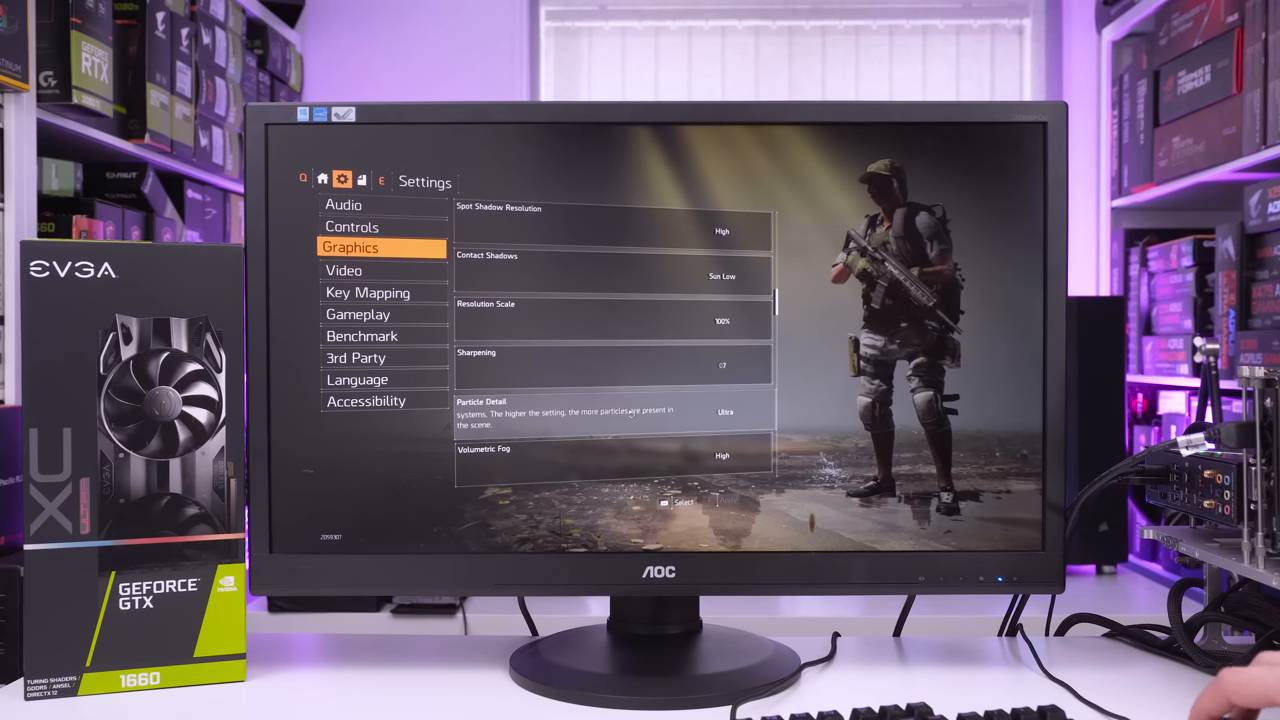
{"action": "left_click", "coordinate": [612, 412]}
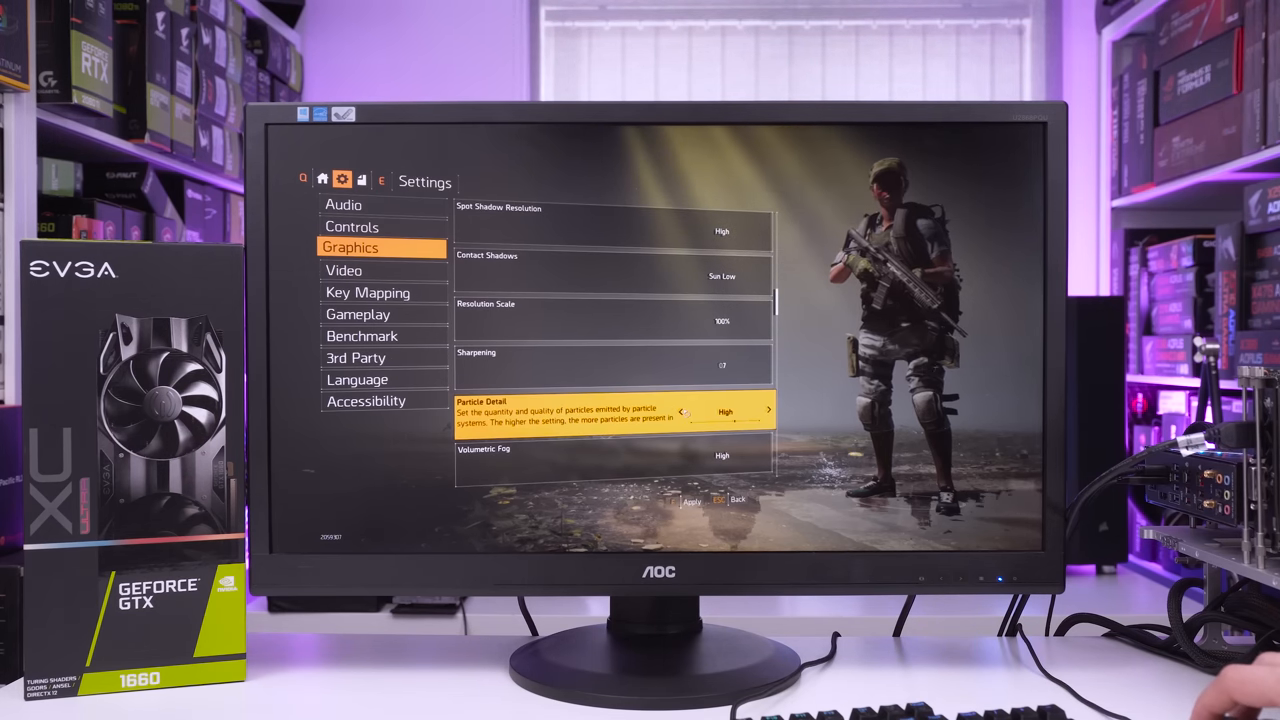
{"action": "left_click", "coordinate": [768, 412]}
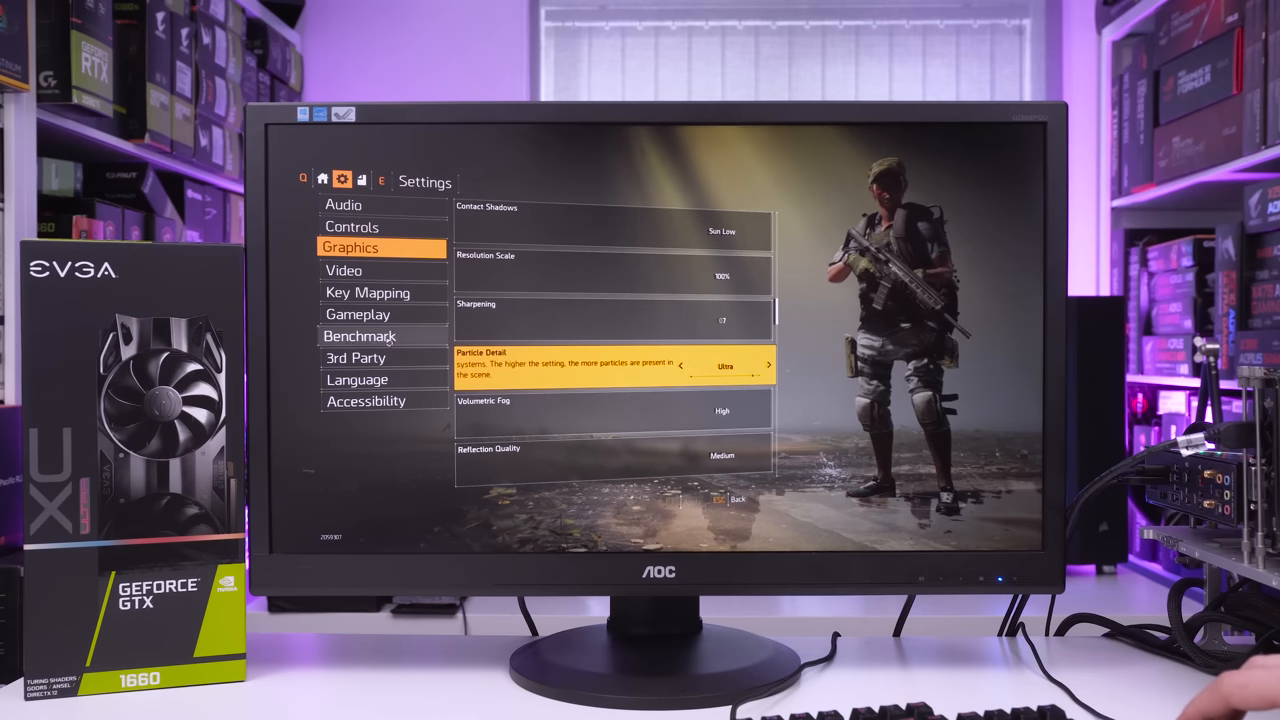
- Start the built-in benchmark run from the Benchmark page
{"action": "left_click", "coordinate": [360, 336]}
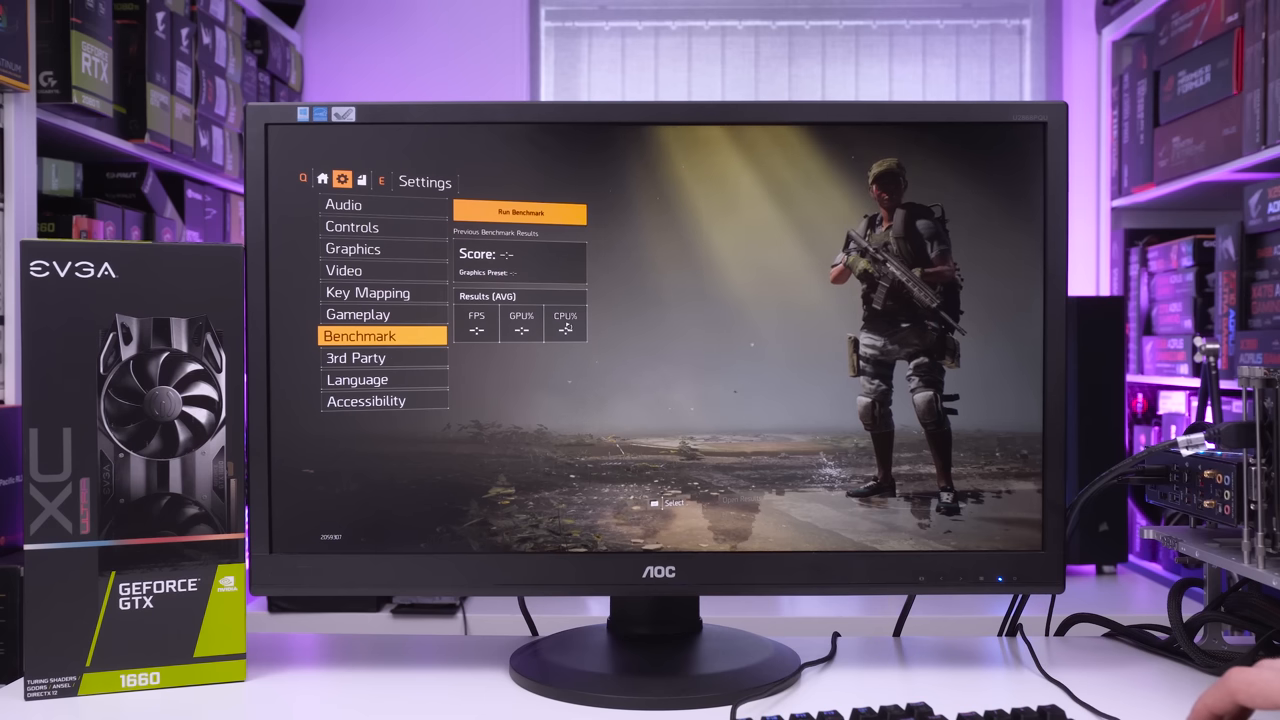
{"action": "left_click", "coordinate": [520, 212]}
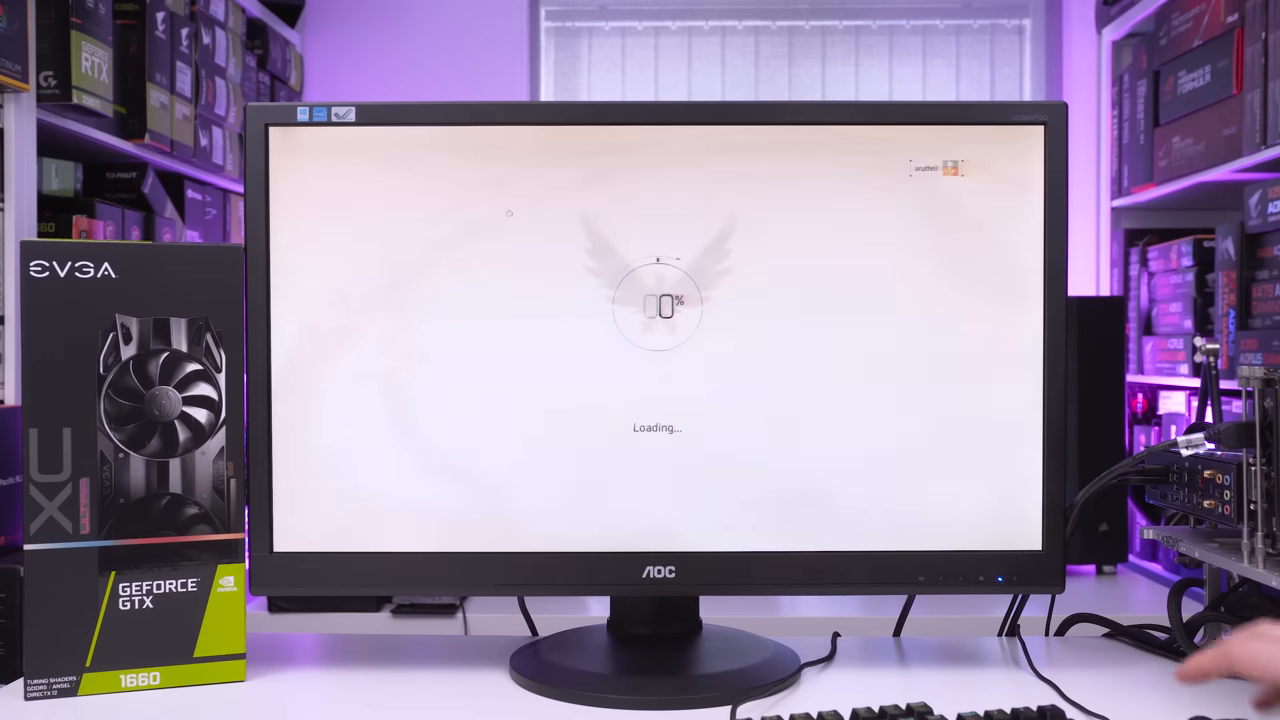